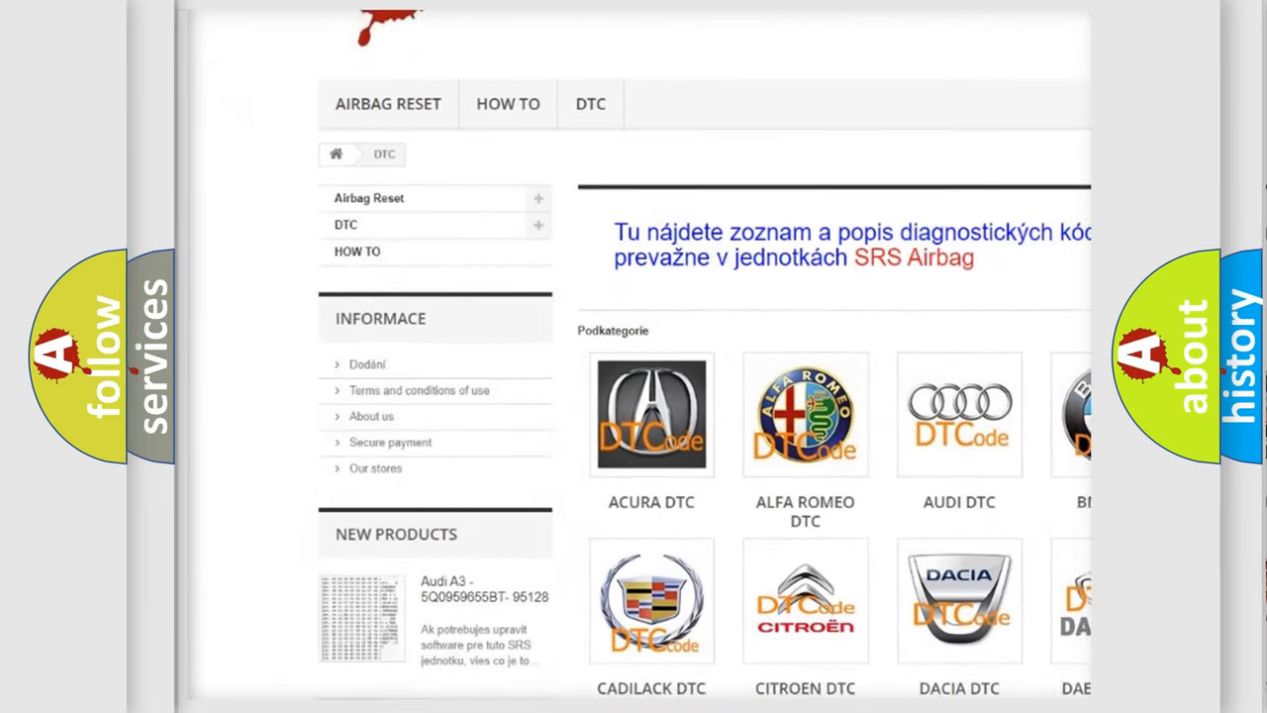
pyautogui.scroll(-3)
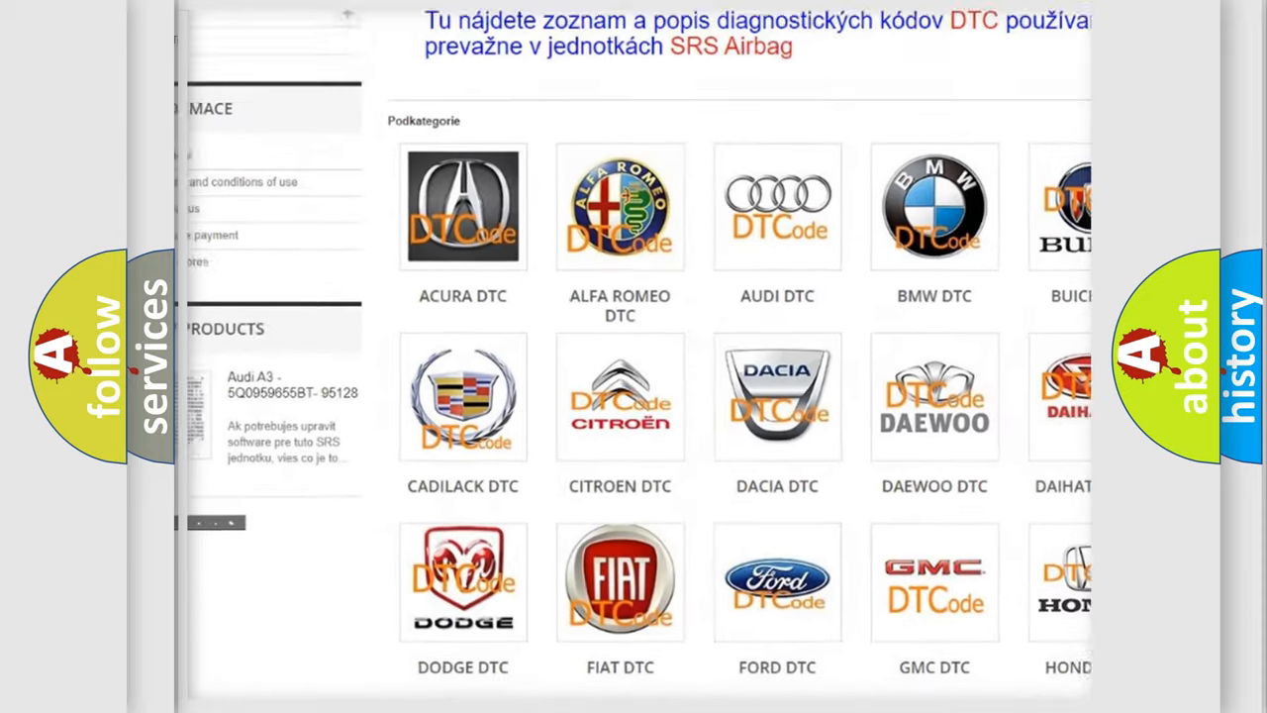
pyautogui.scroll(-3)
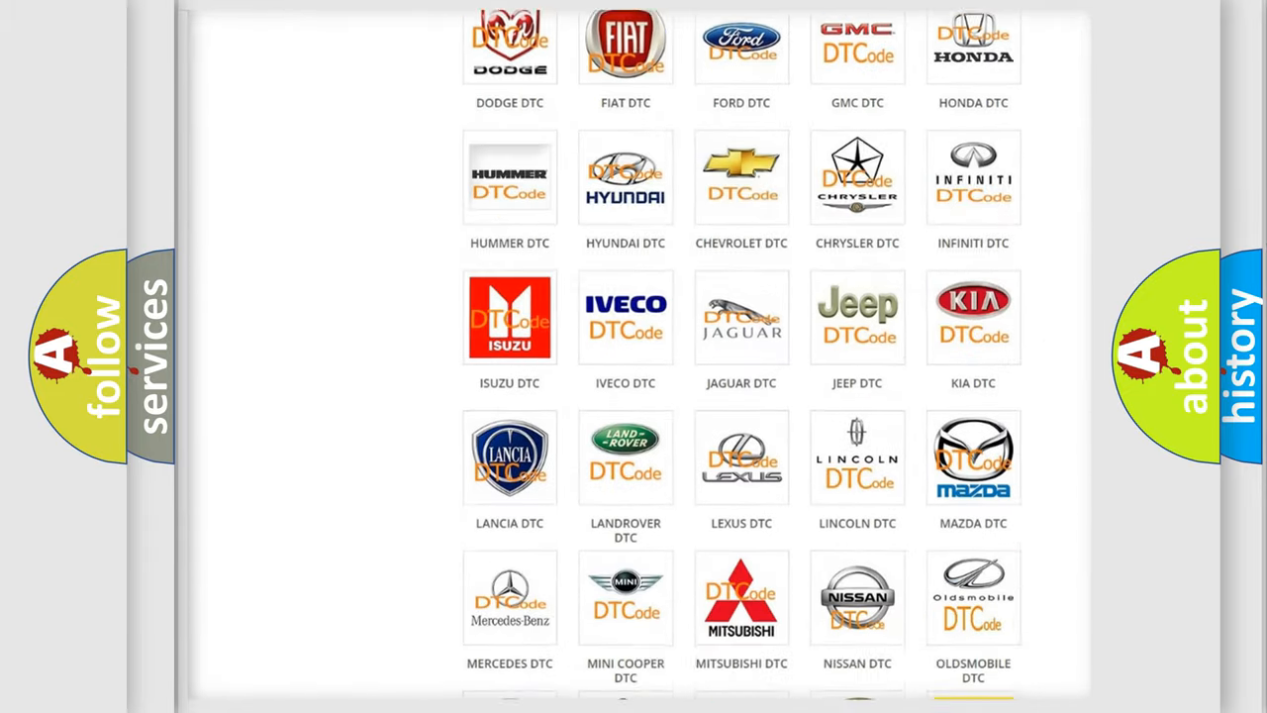
pyautogui.scroll(-3)
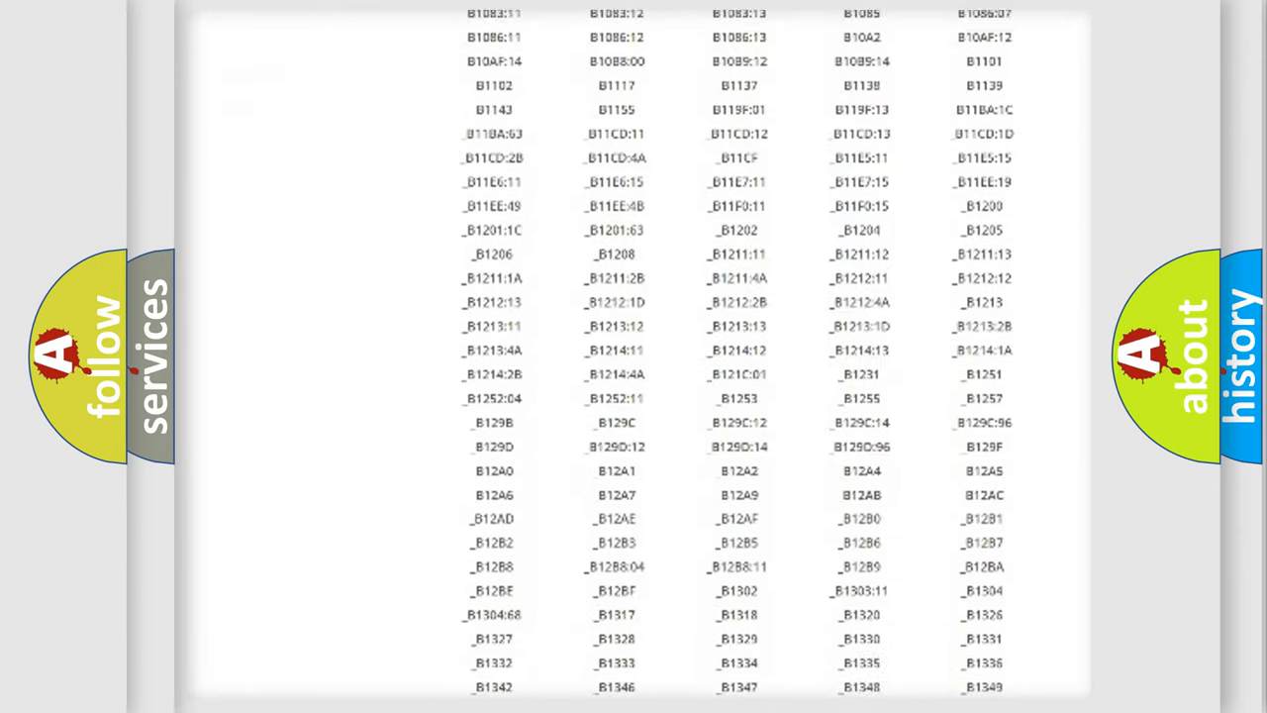
pyautogui.scroll(-3)
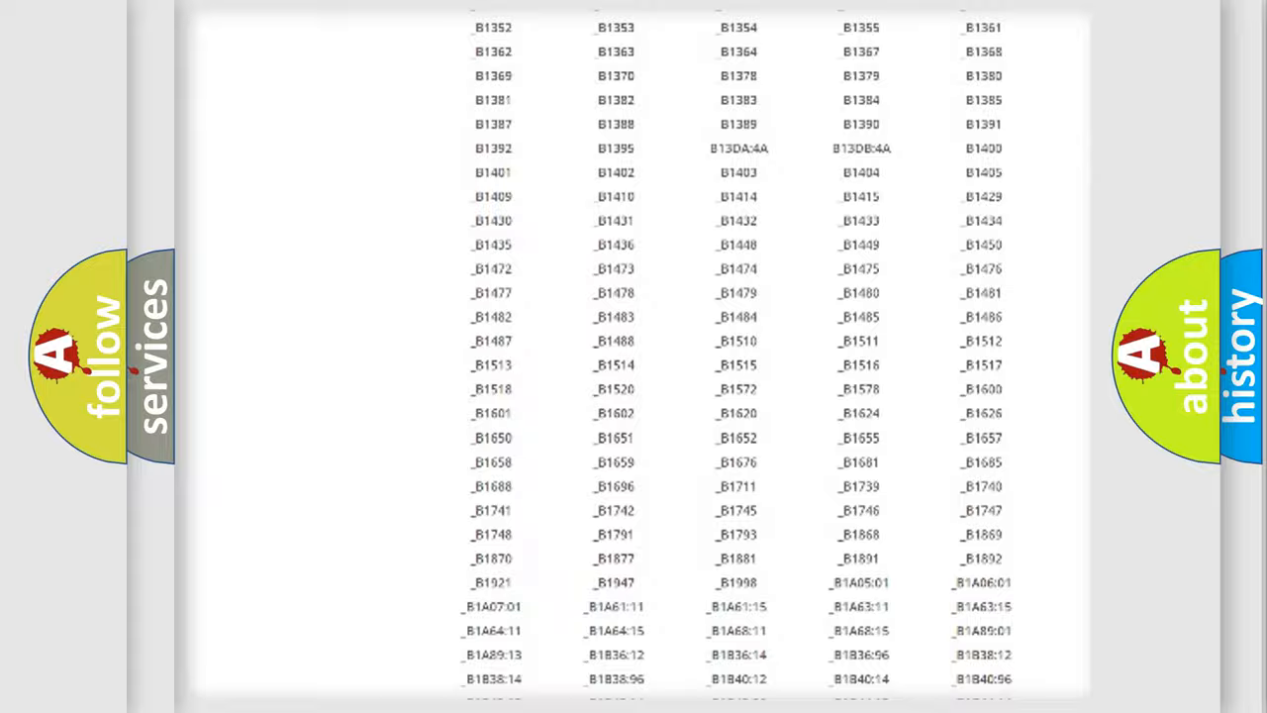